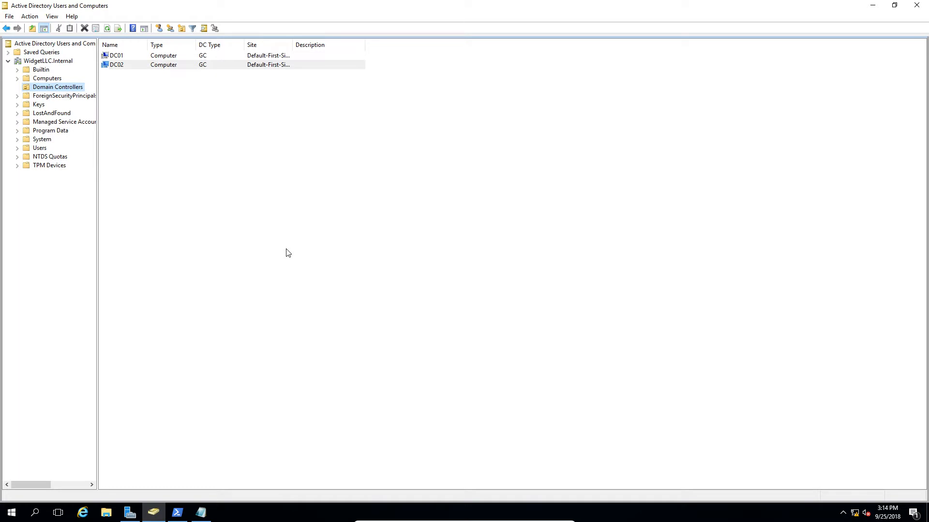
mouse_move(55, 69)
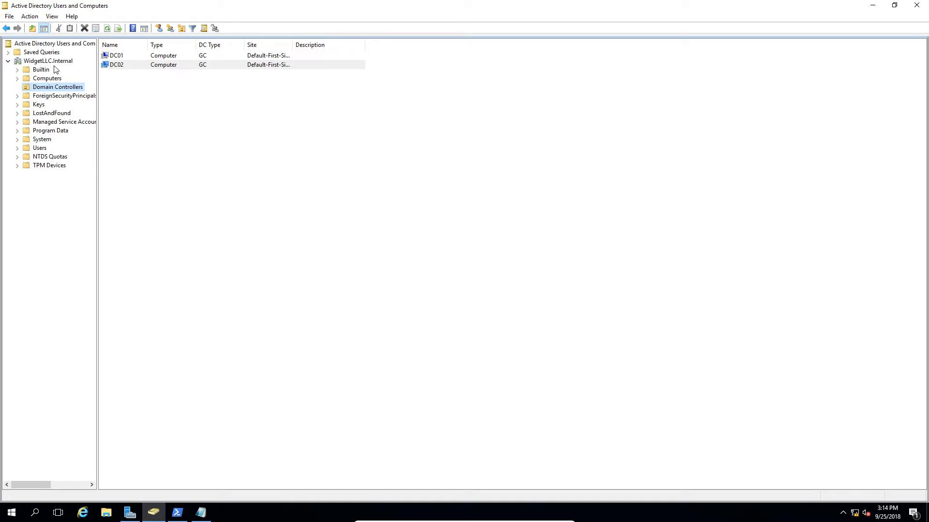
Select the WidgetLLC.Internal domain node to list its top-level containers.
click(47, 61)
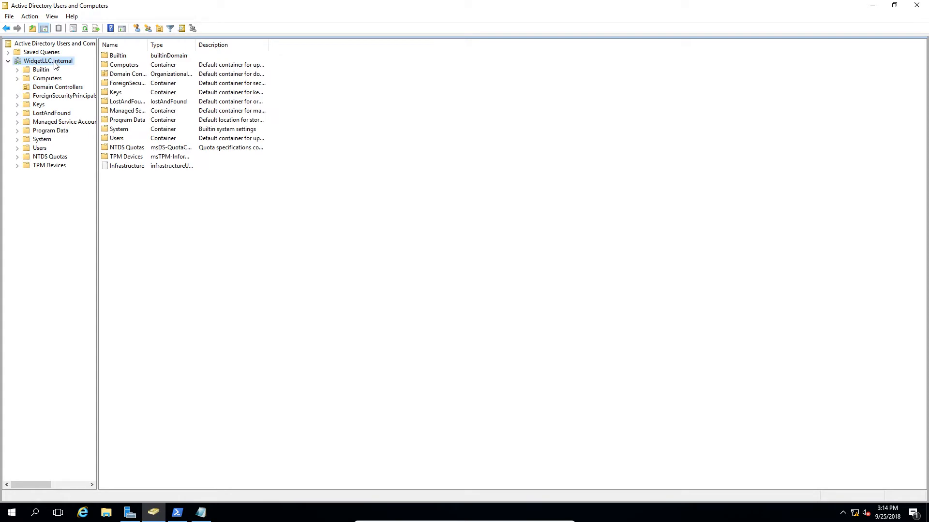
right_click(48, 61)
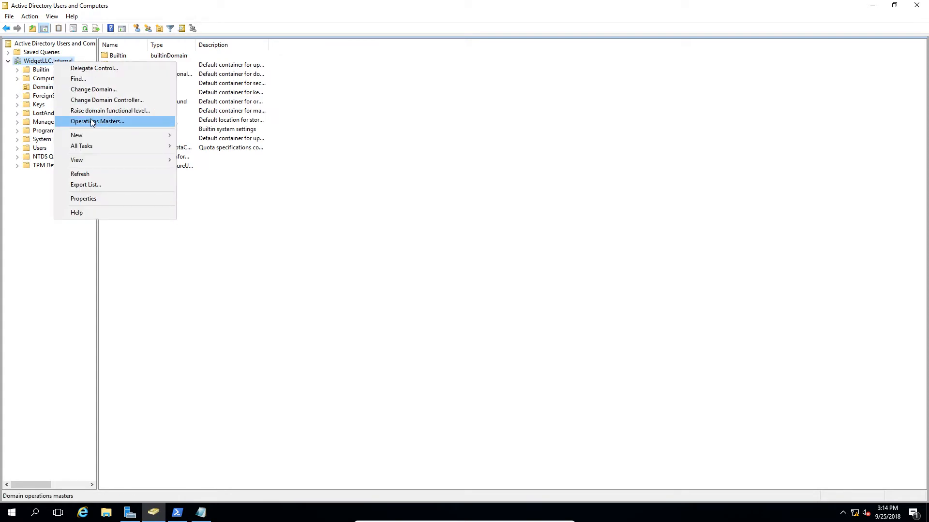
click(97, 121)
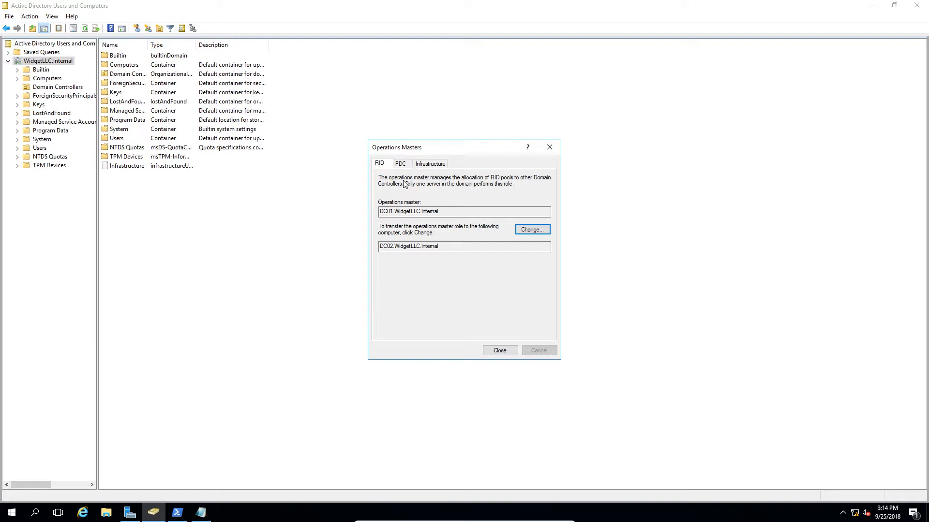
mouse_move(421, 149)
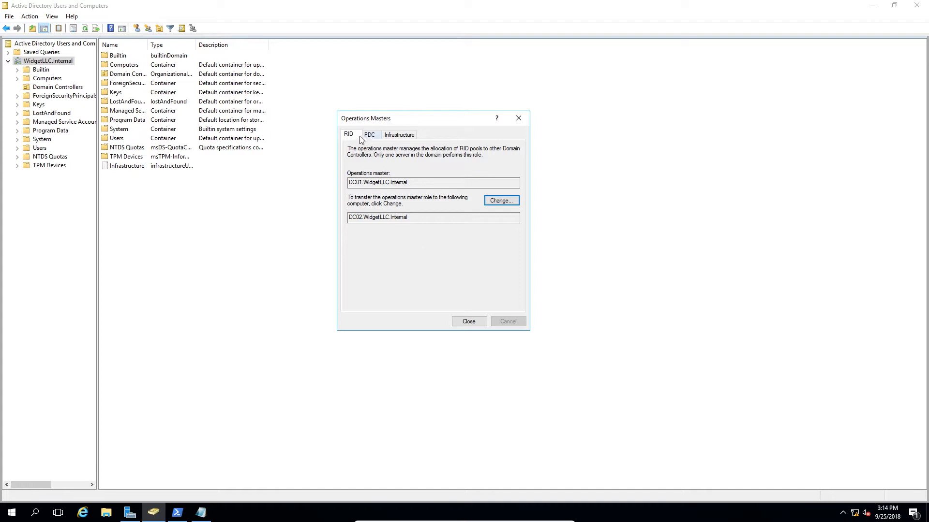
click(369, 134)
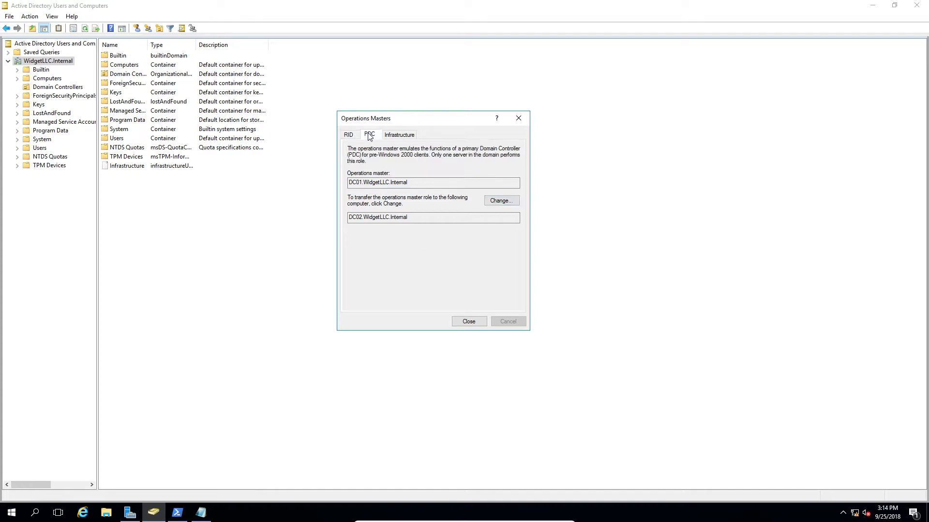
click(398, 135)
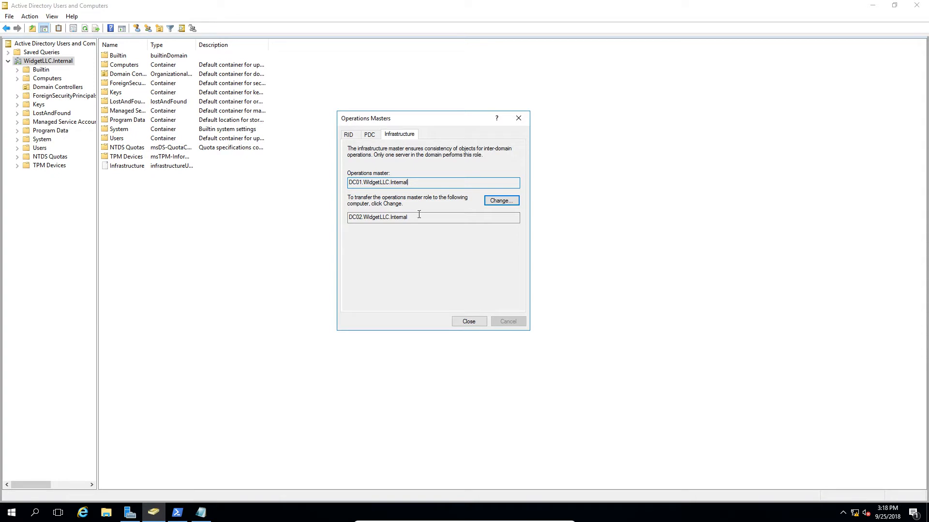
click(468, 321)
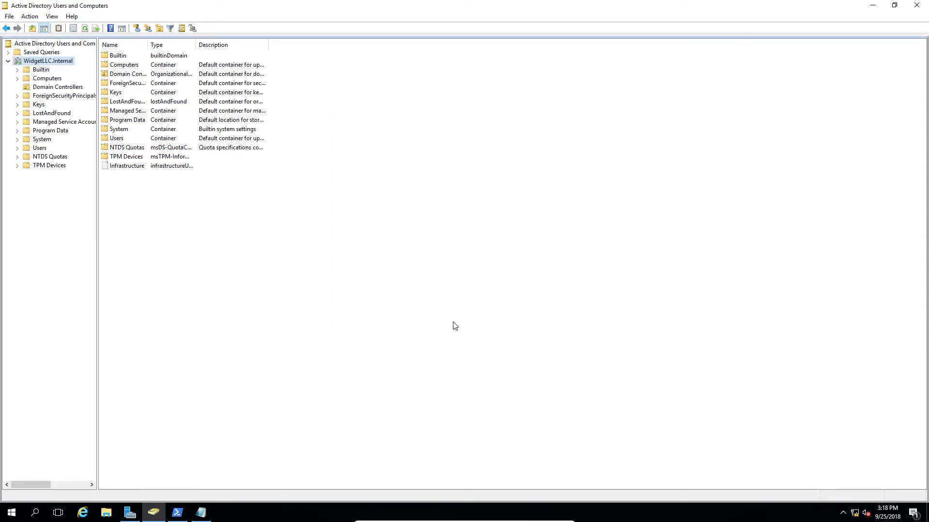
Place the PowerShell console with the get-addomain output (DC01 as infrastructure master) beside the Notepad role list.
click(201, 513)
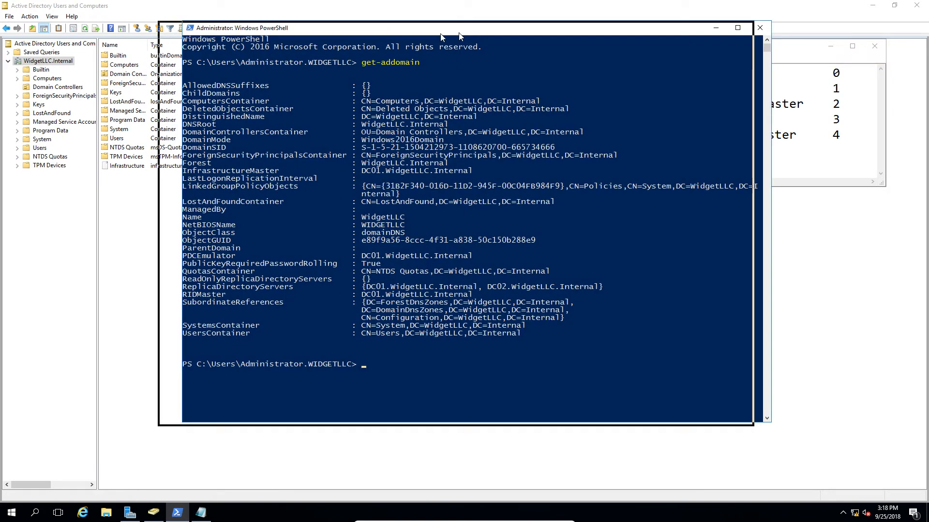
drag(463, 36, 364, 36)
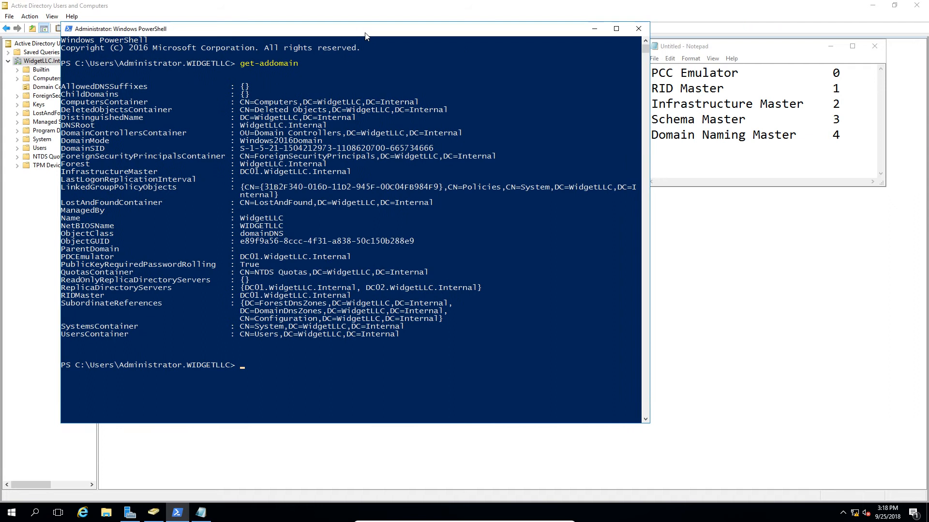
drag(366, 28, 355, 33)
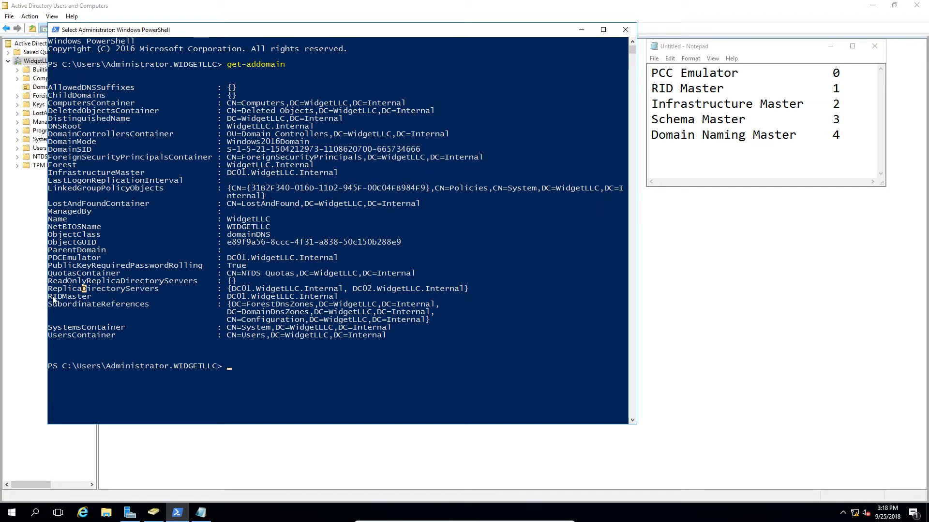
drag(346, 288, 469, 288)
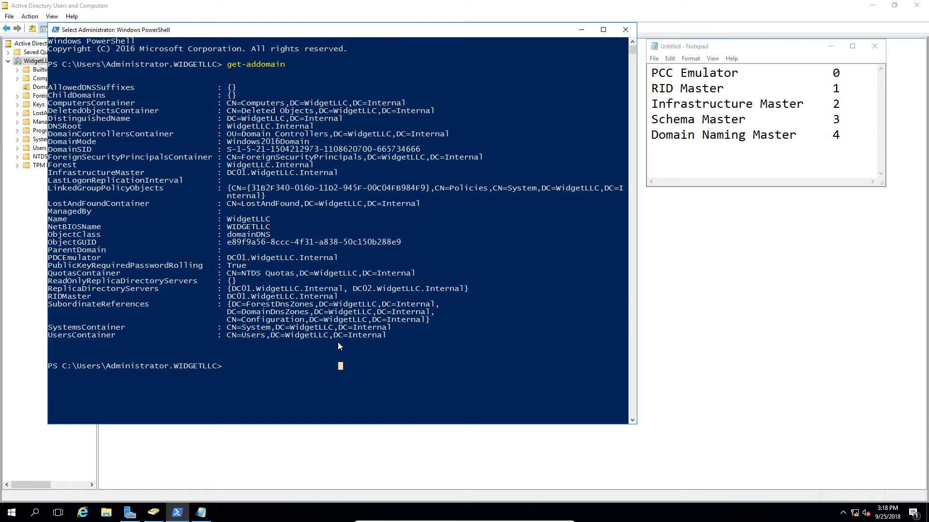
mouse_move(329, 352)
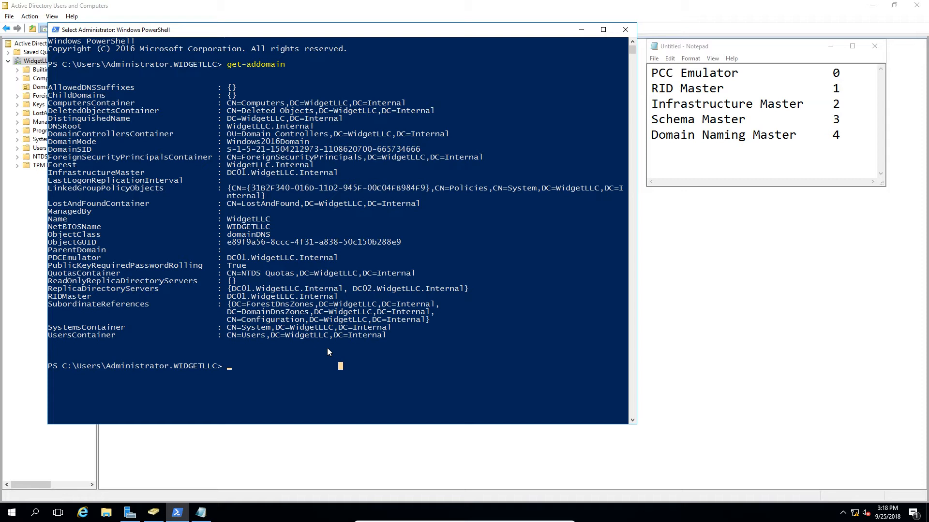
Run move-addirectoryserveroperationmasterrole -identity DC02 -operationmasterrole 2 to start moving Infrastructure Master to DC02.
text(move)
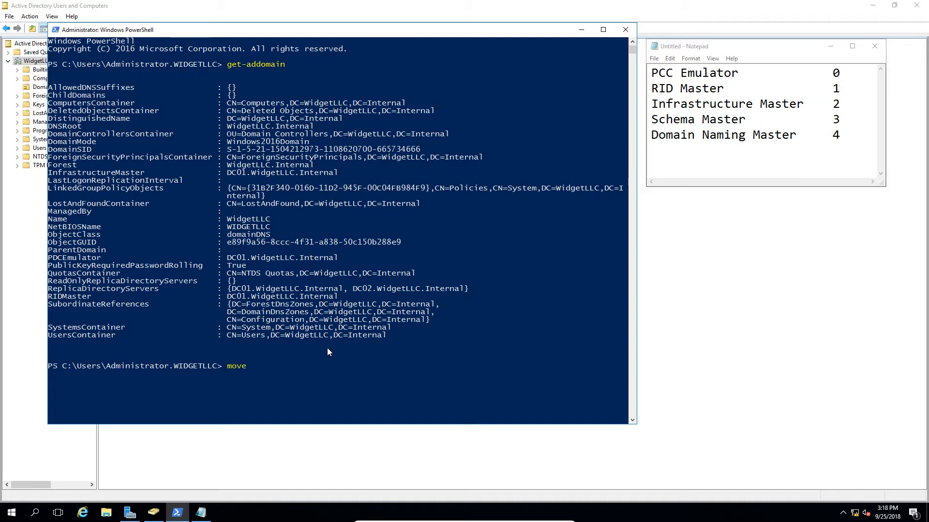
text(-add)
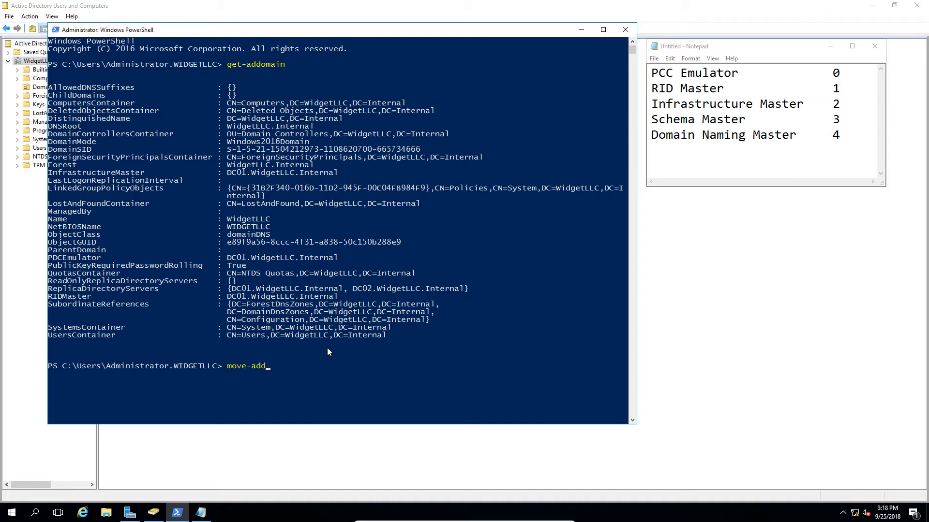
text(irectory)
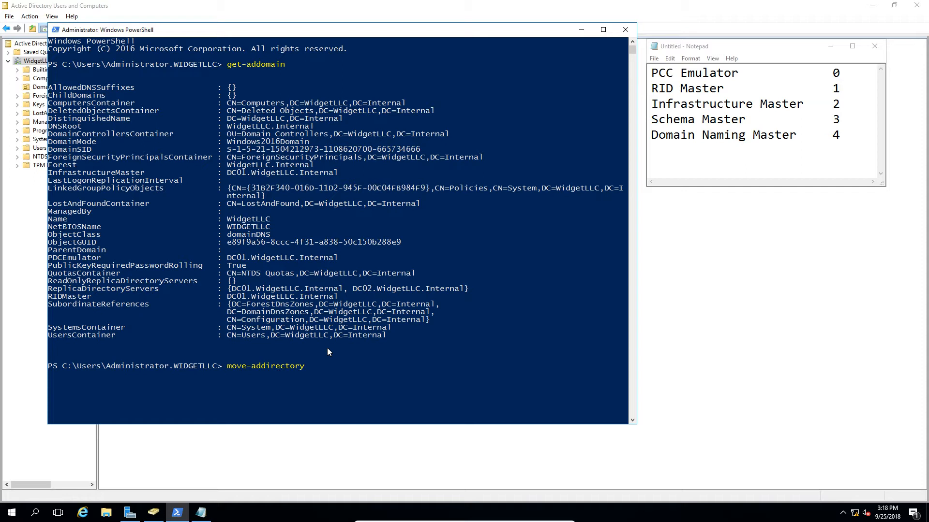
text(server)
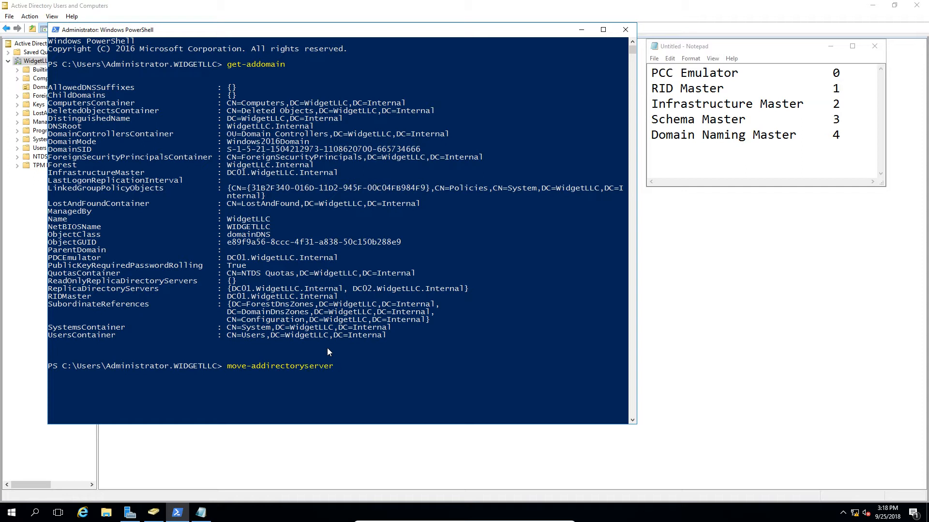
text(operation)
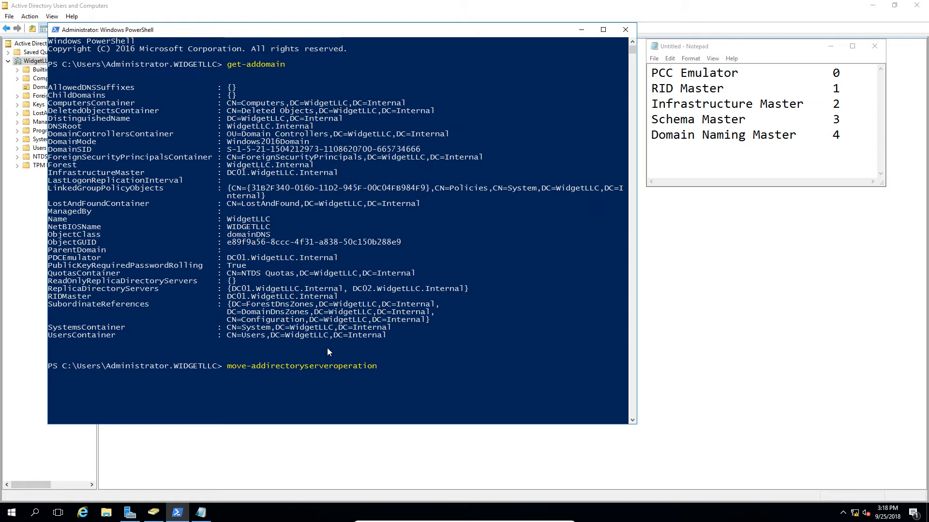
text(mast)
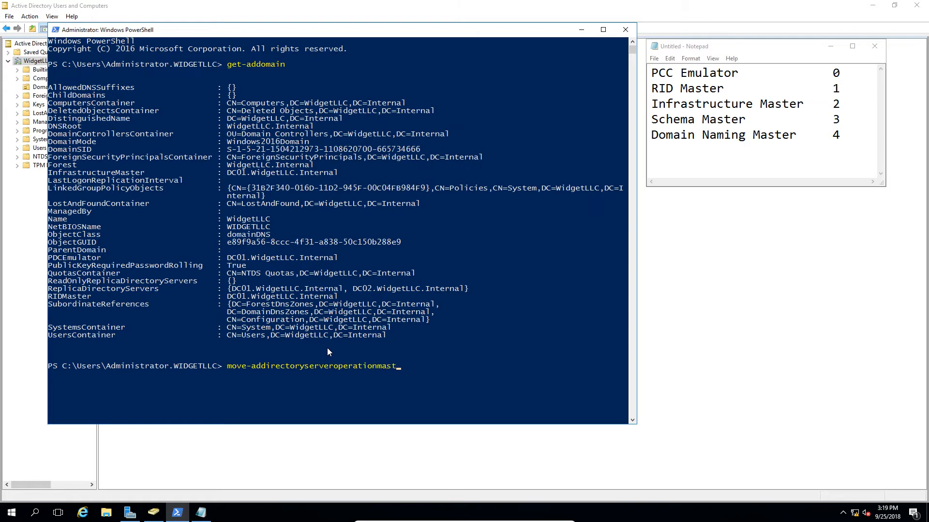
text(errole)
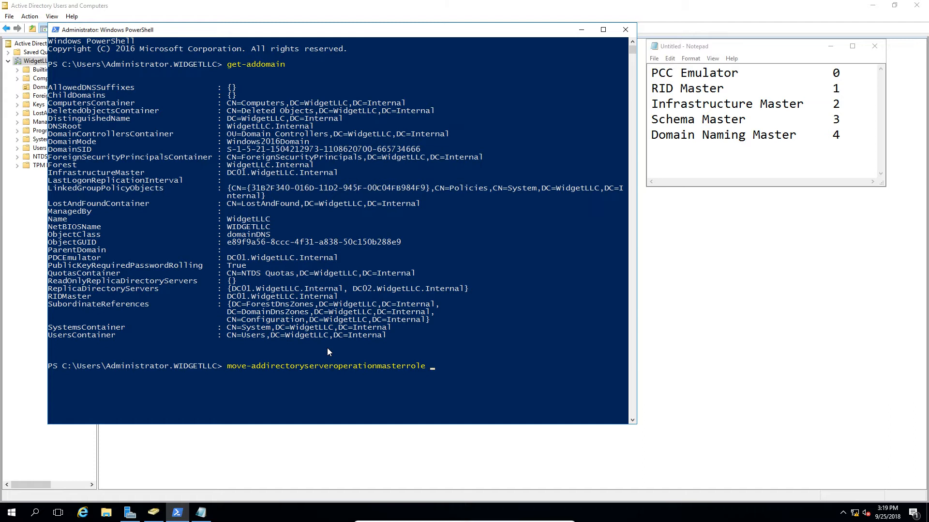
text(-identity)
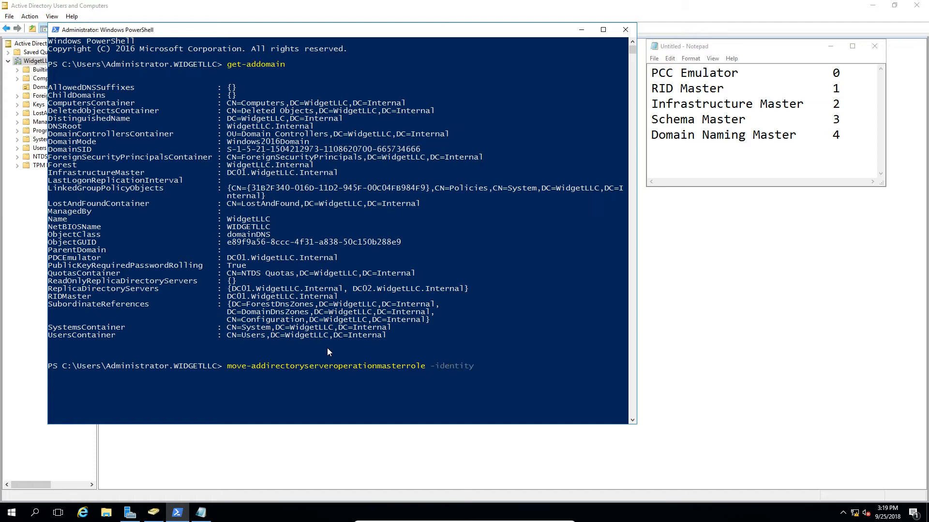
text(" ")
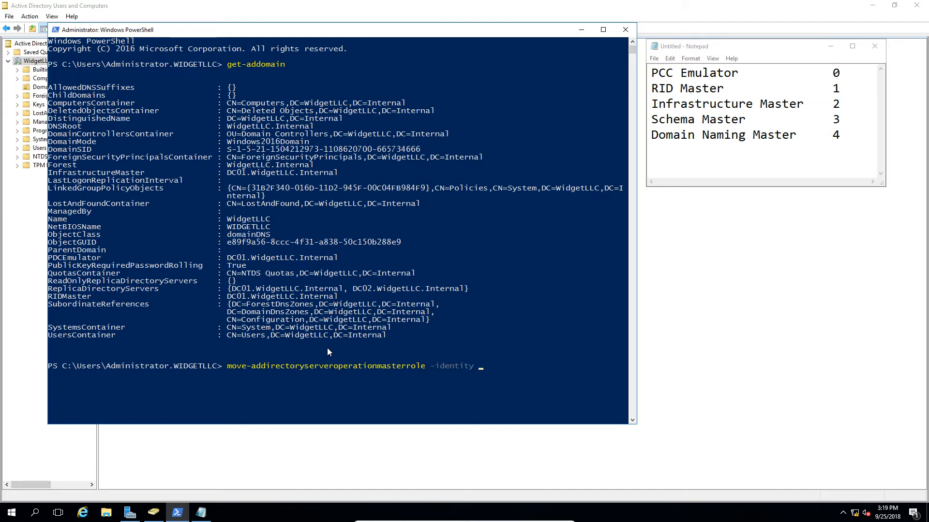
text(DC02)
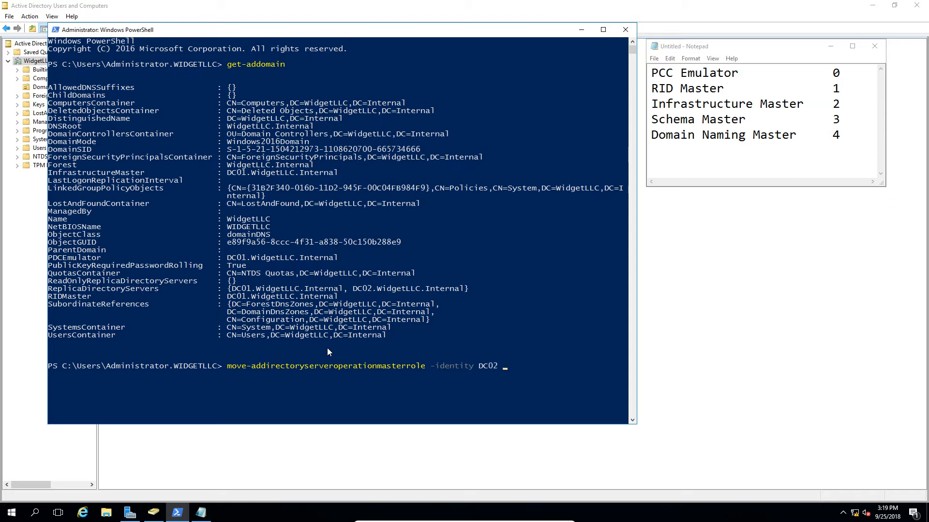
text(-)
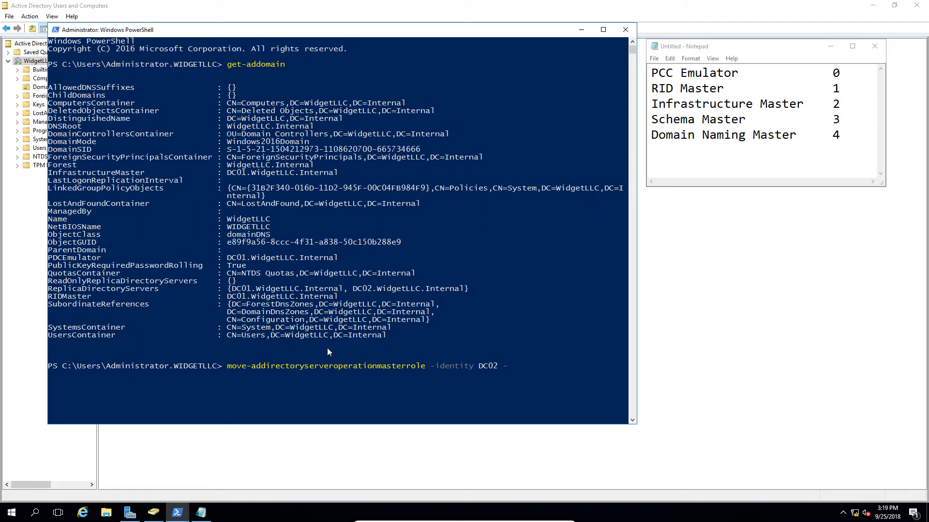
text(operation)
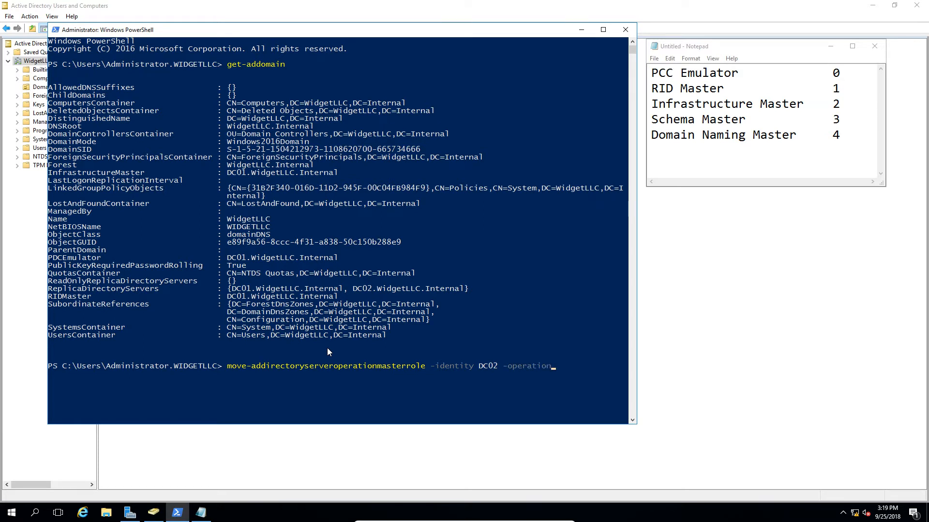
text(master)
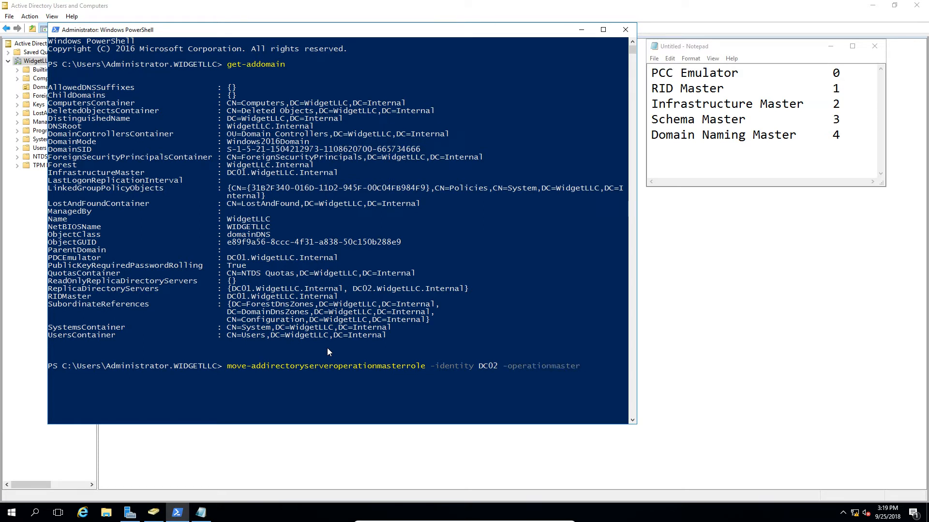
text(role)
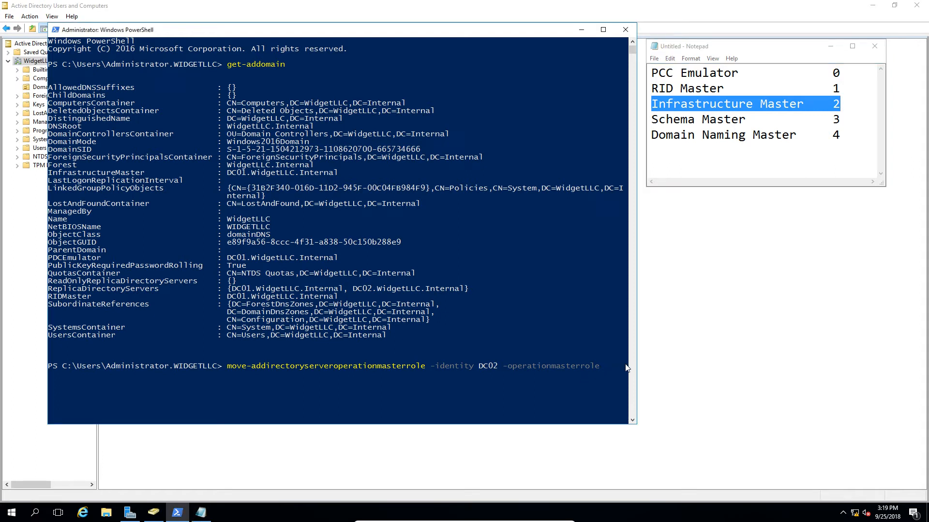
text(2)
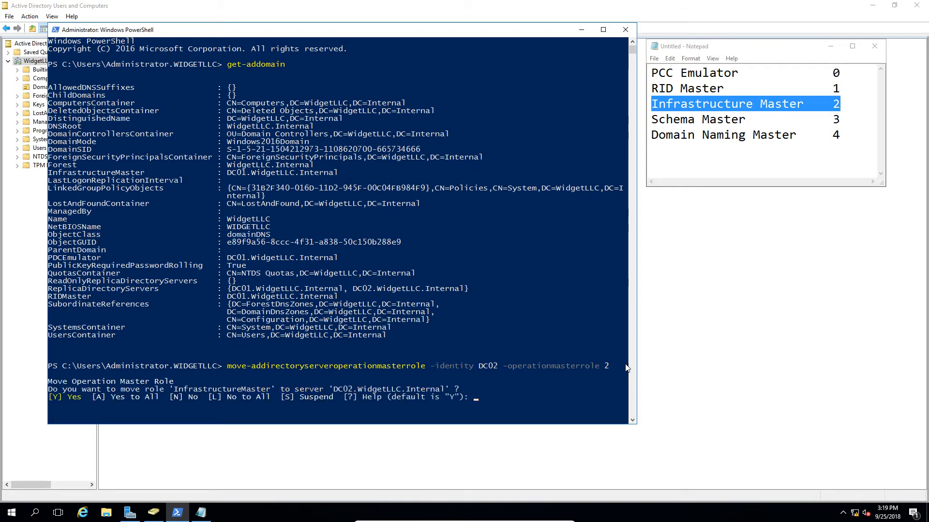
Confirm the move with A (Yes to All) and run get-addomain showing DC02 as infrastructure master.
text(a)
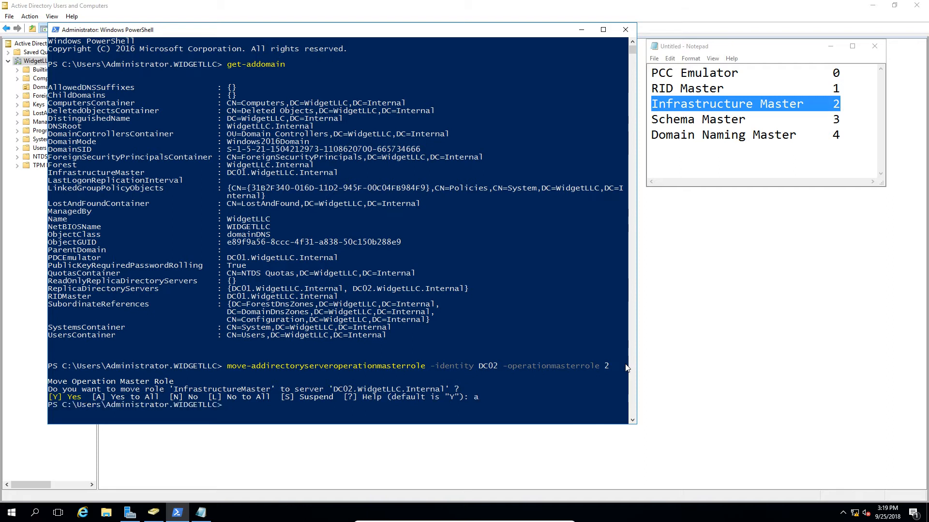
text(get-addomain)
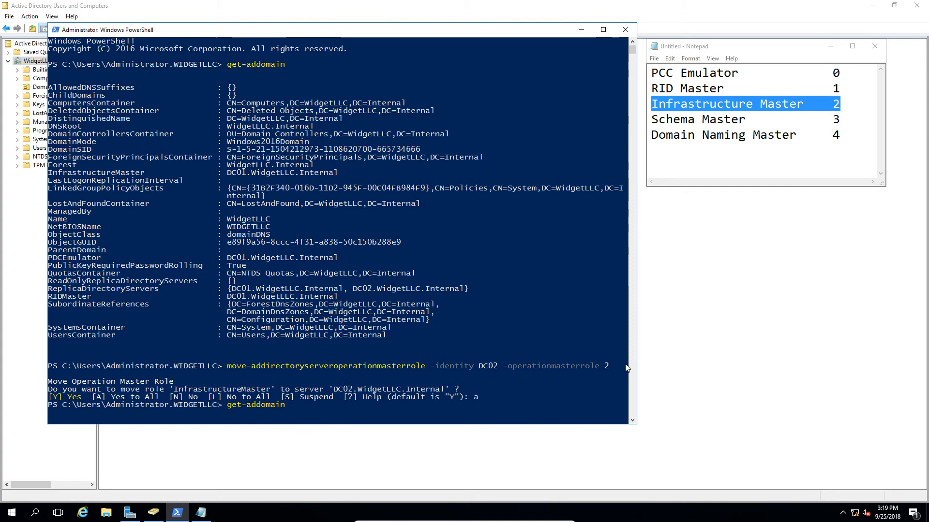
key(enter)
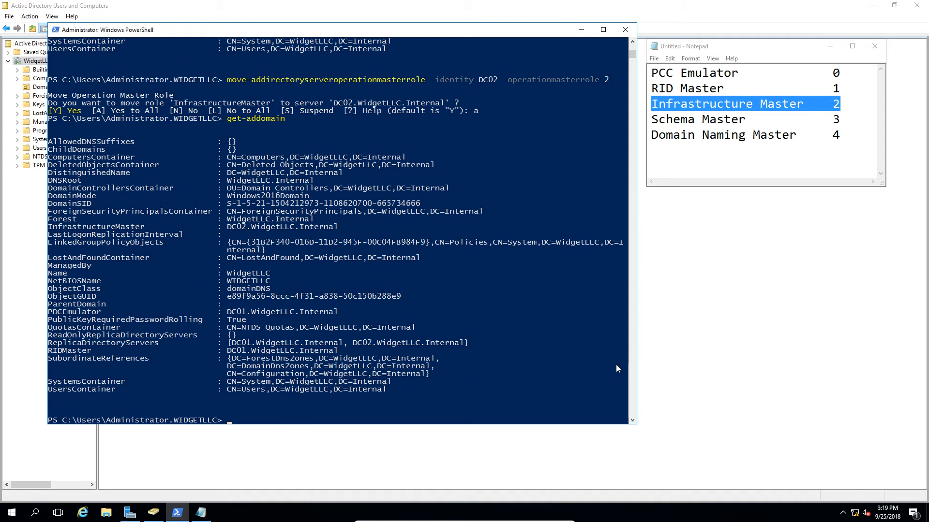
mouse_move(203, 255)
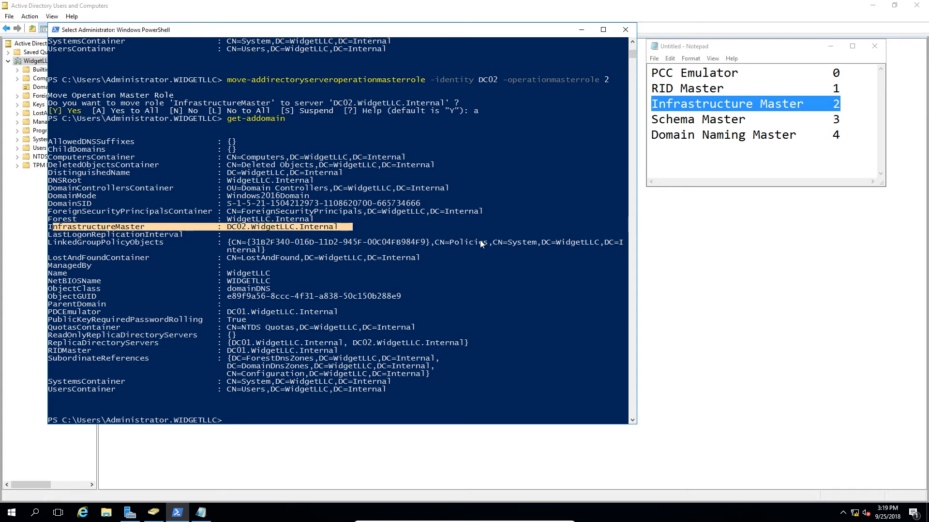
mouse_move(469, 273)
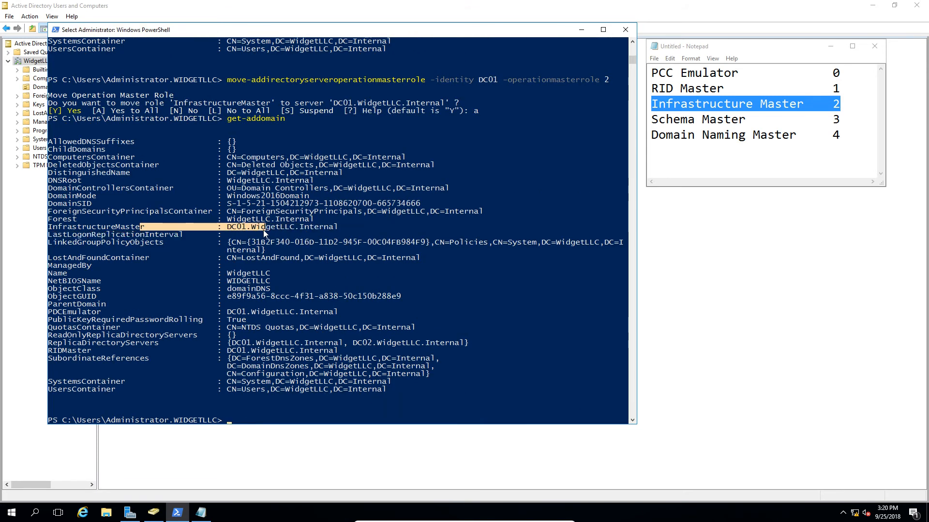
mouse_move(534, 157)
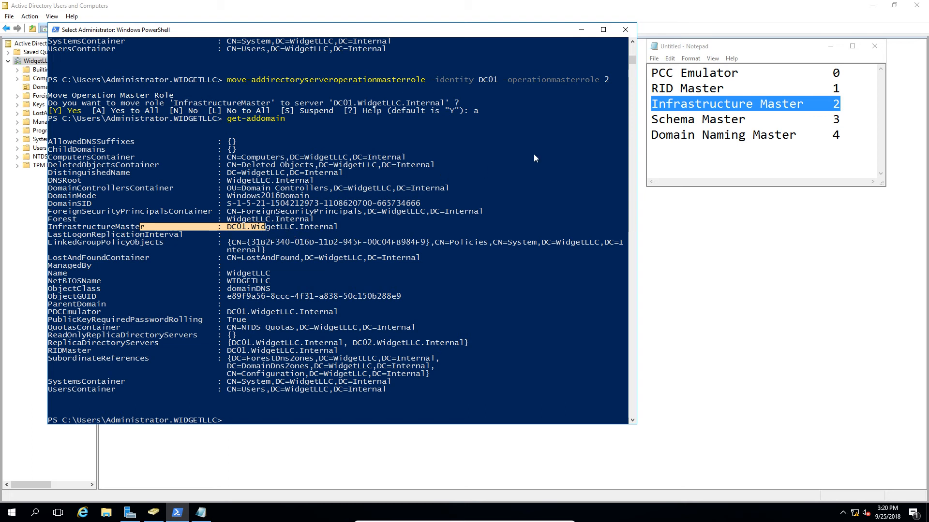